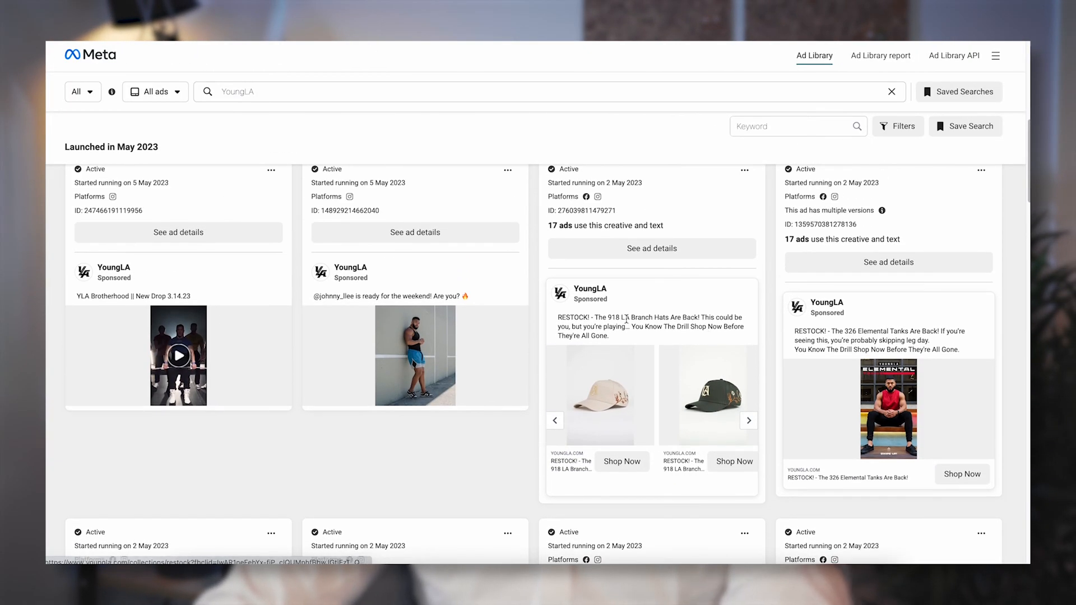
scroll(down, 3)
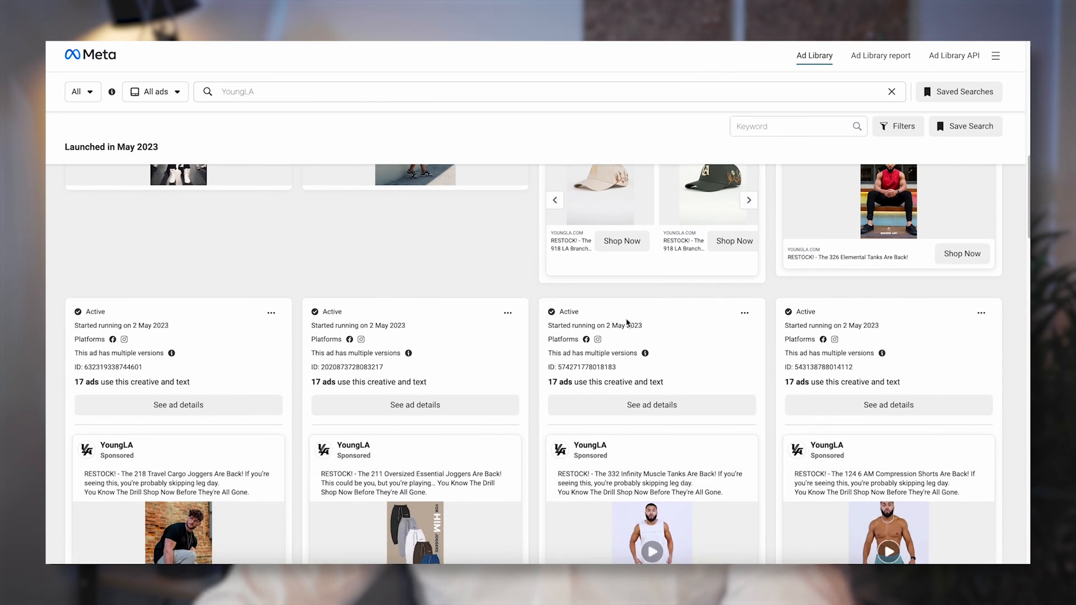
scroll(down, 3)
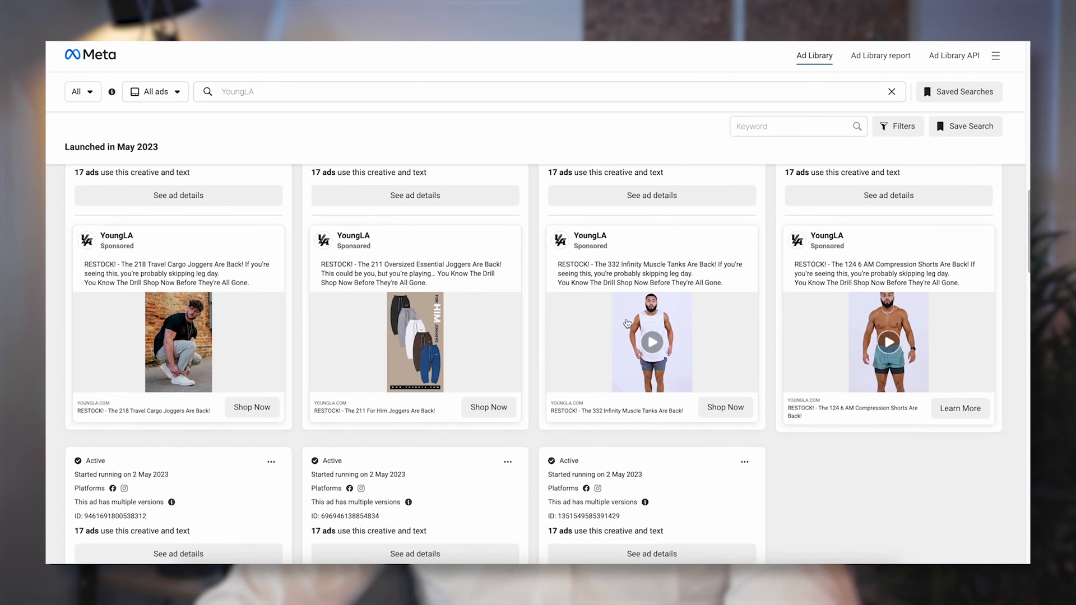
scroll(down, 3)
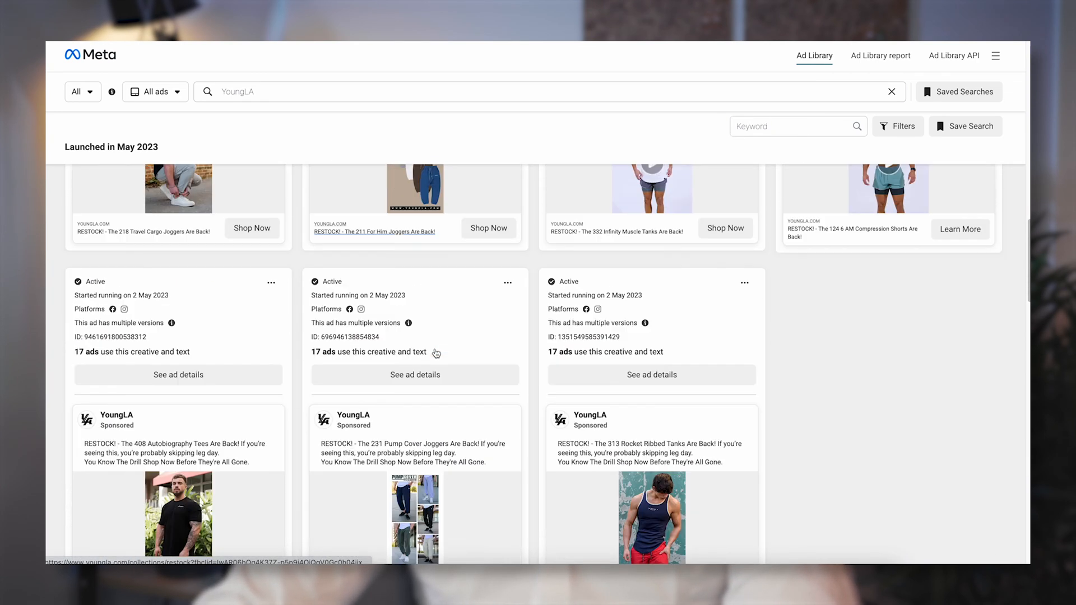
scroll(down, 3)
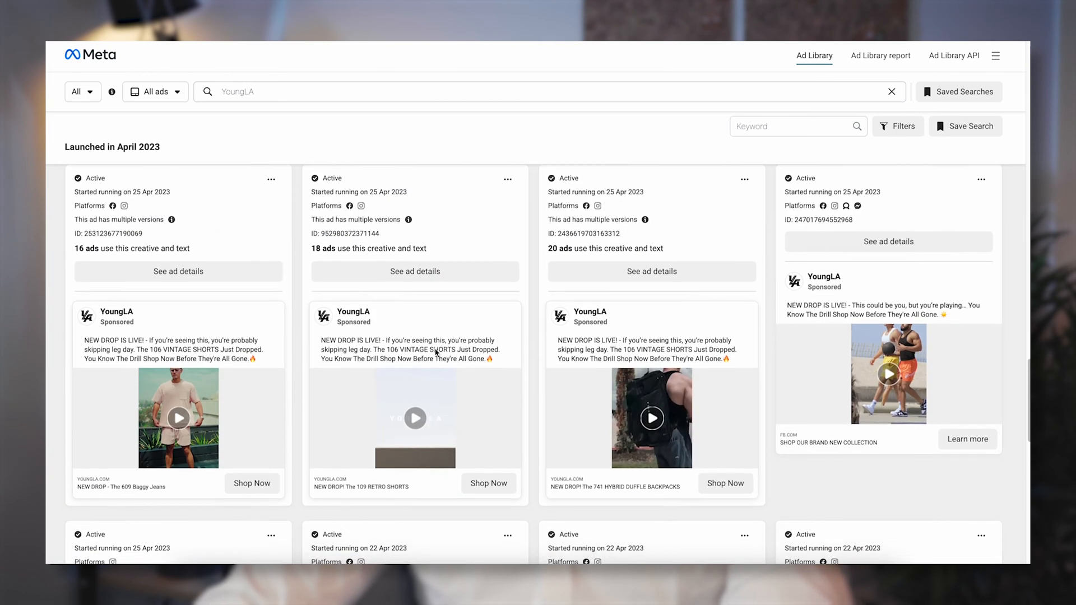
scroll(down, 3)
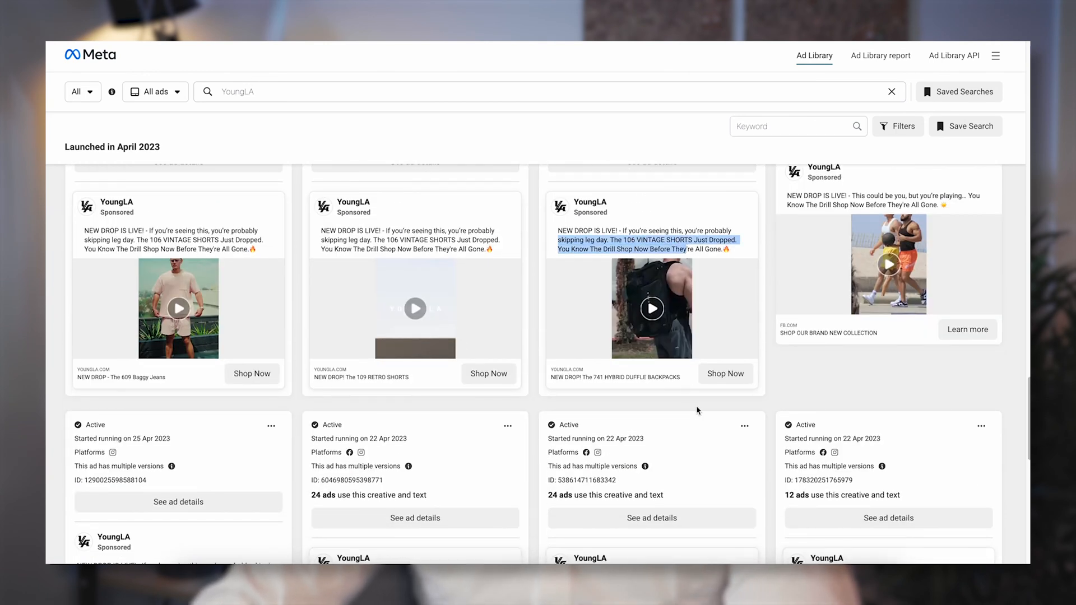